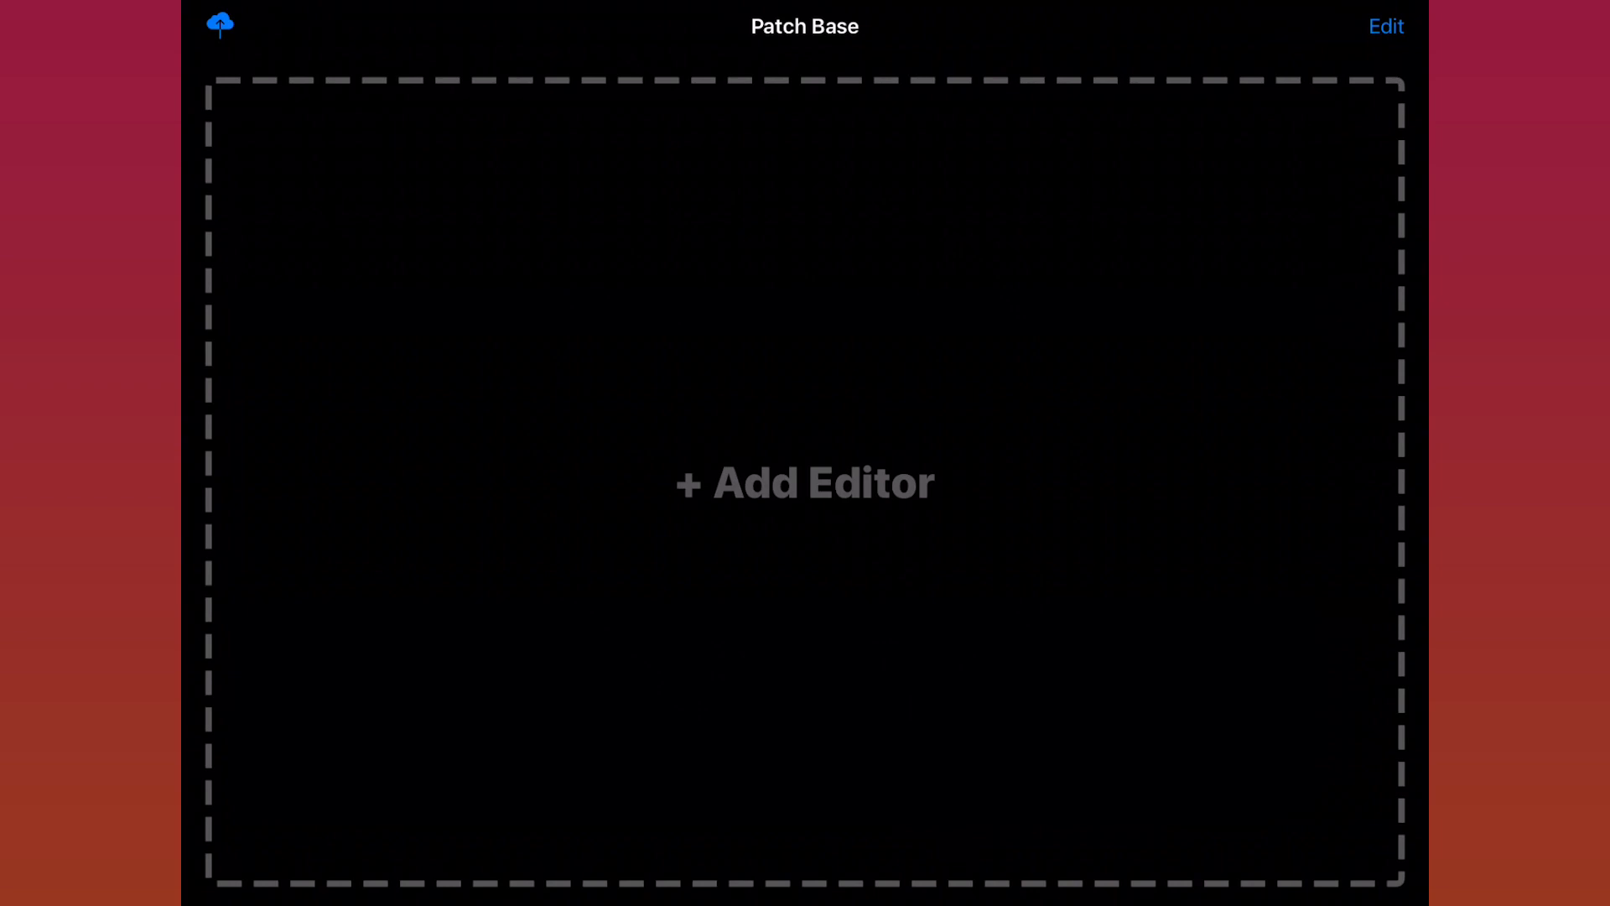
Start adding a new synth editor and scroll the editor list toward Yamaha.
left_click(219, 26)
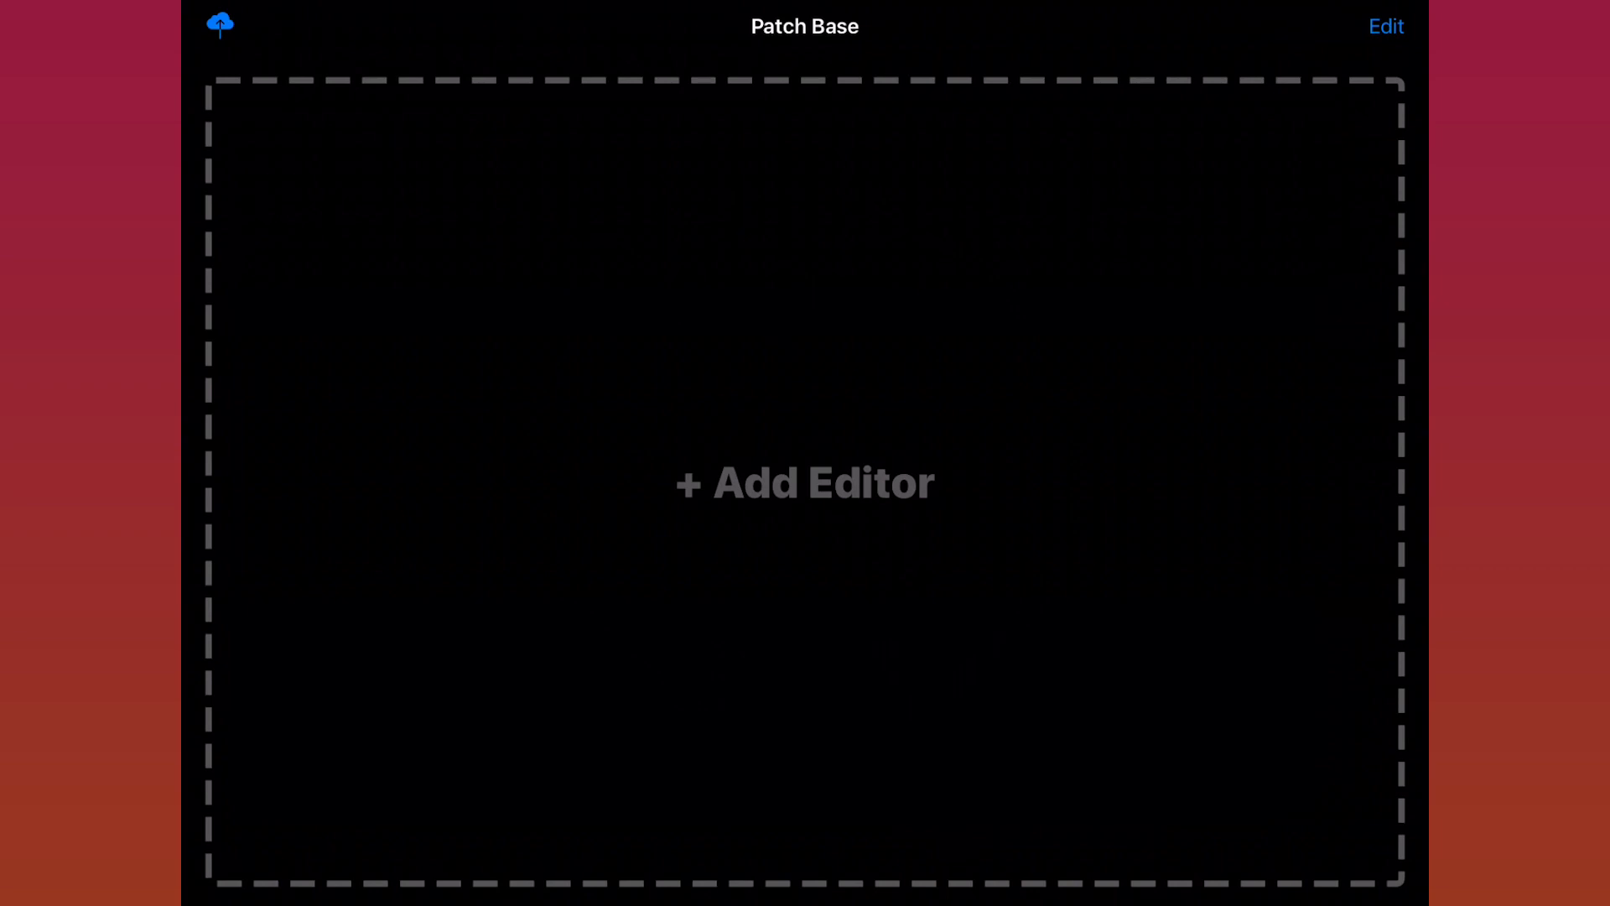
left_click(804, 484)
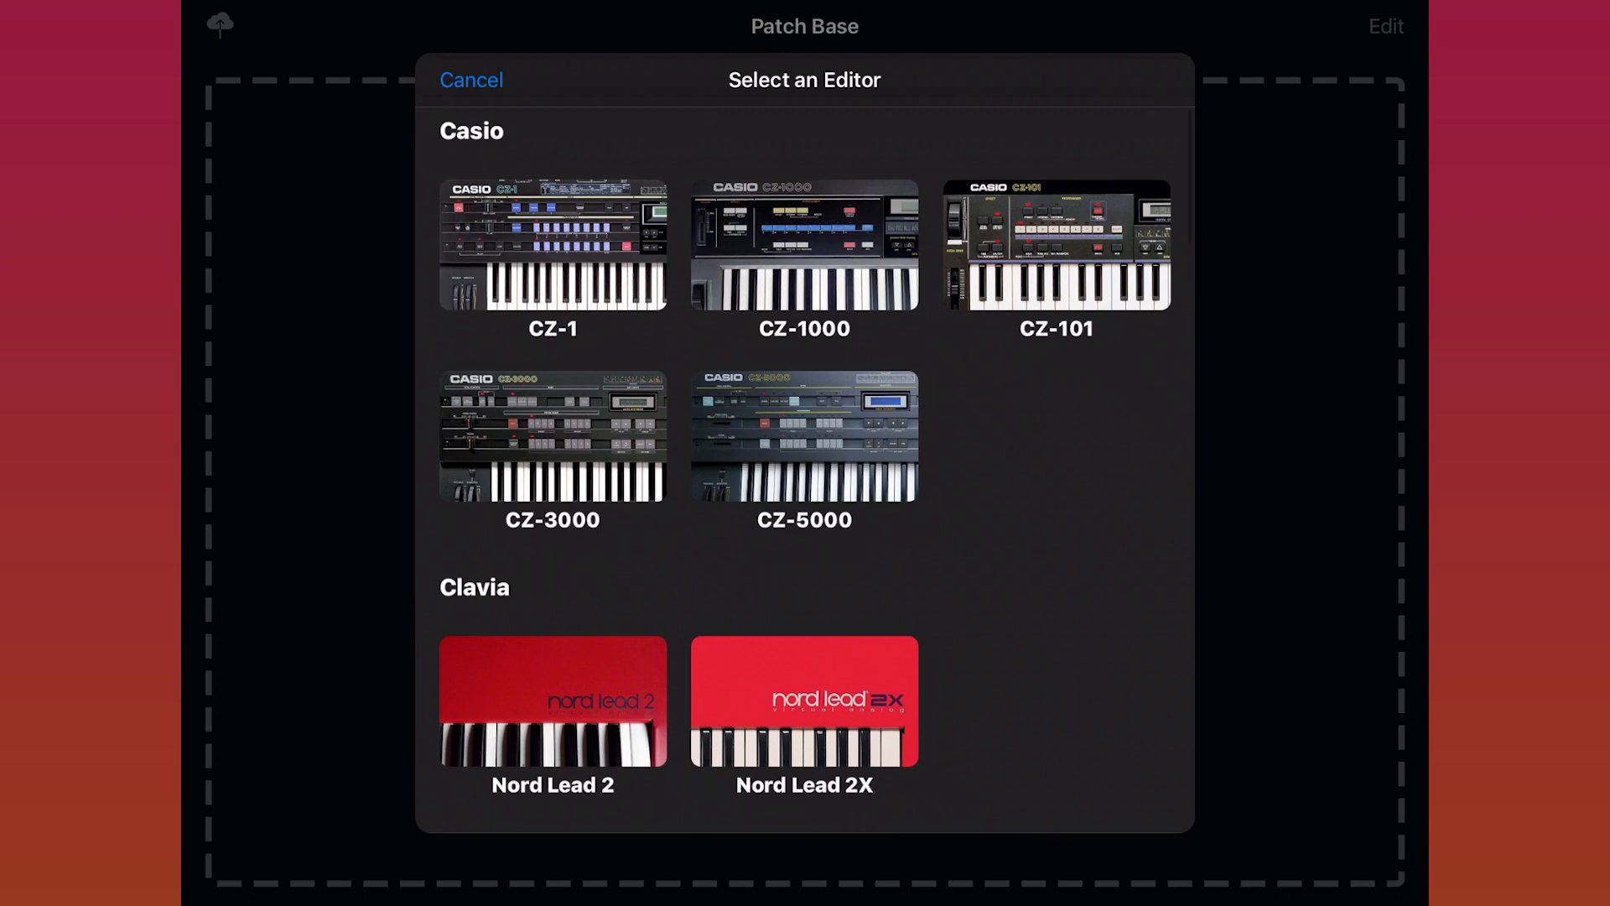
scroll("down", 3)
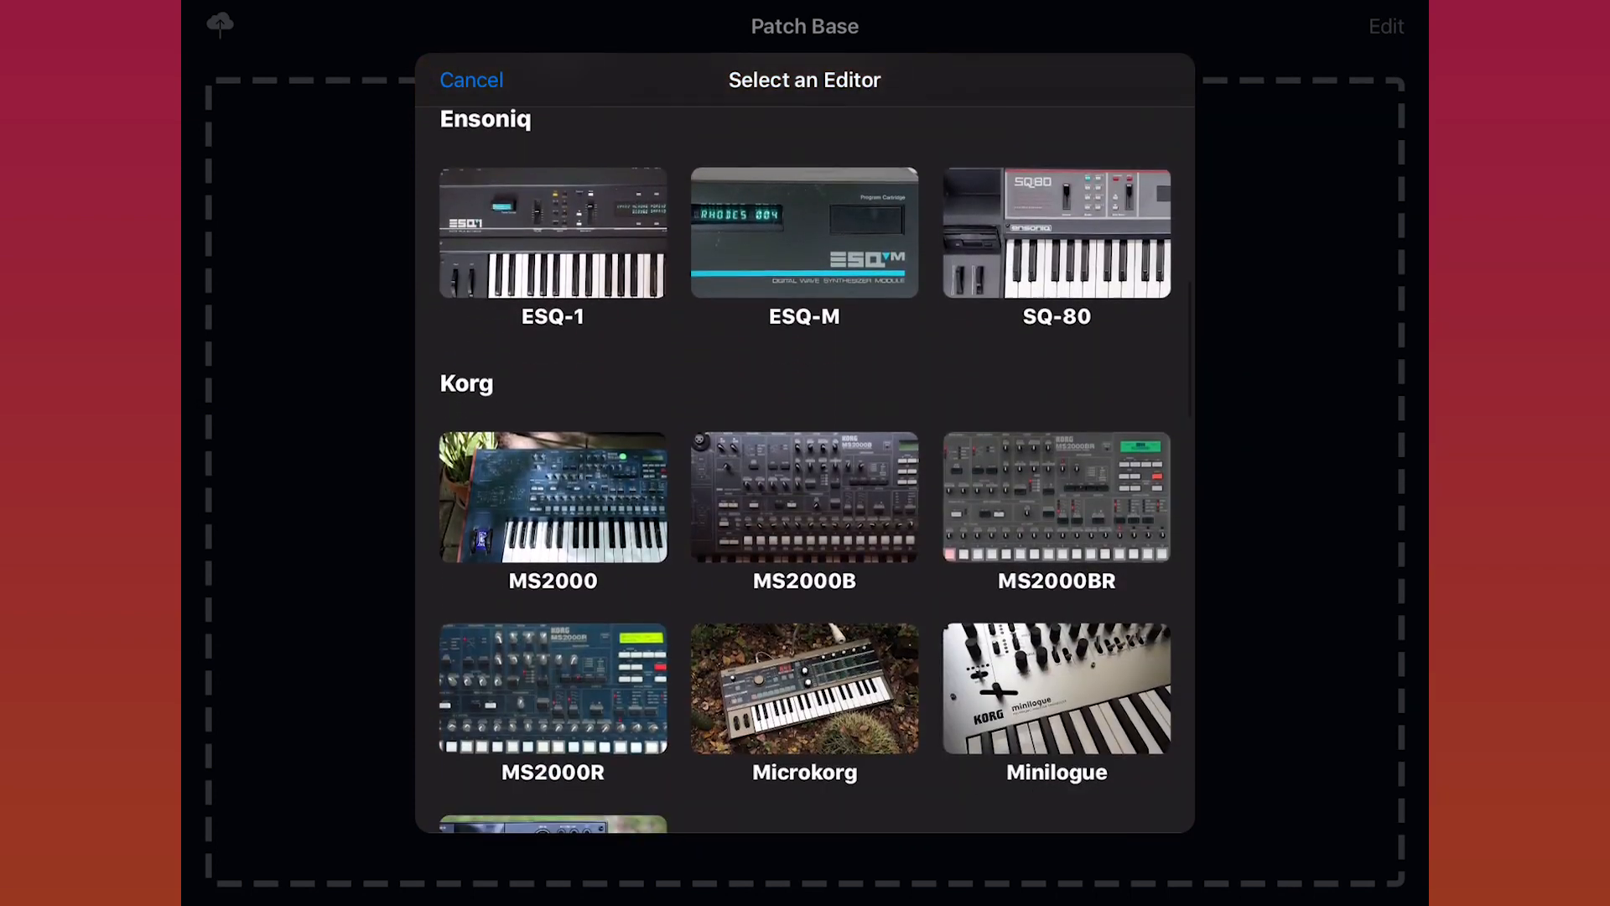
scroll("down", 3)
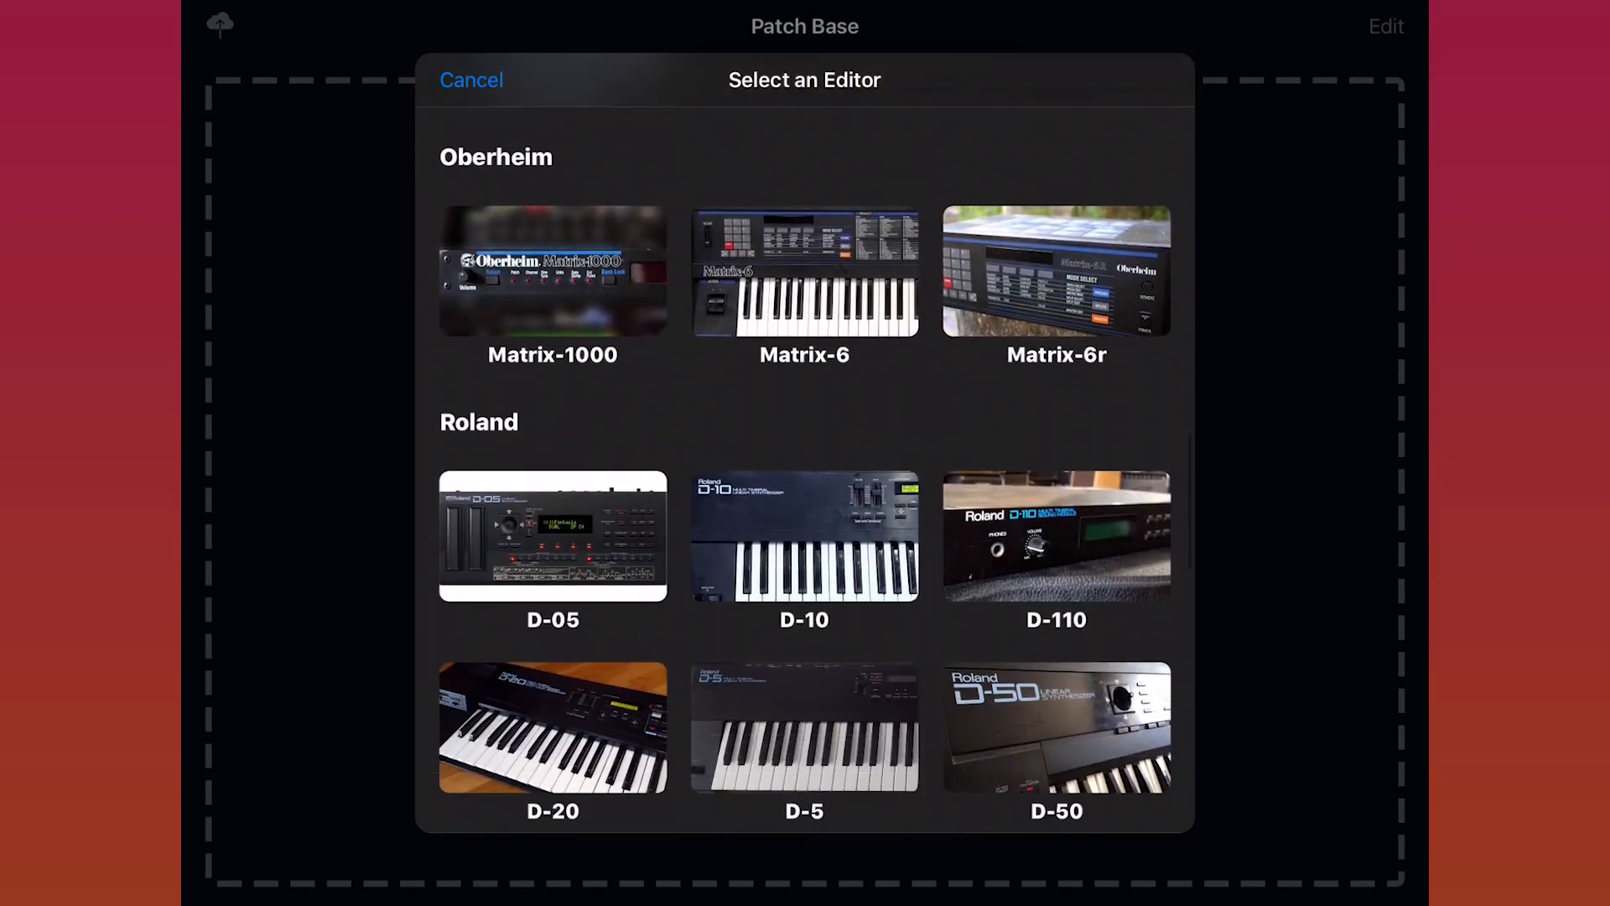
scroll("down", 3)
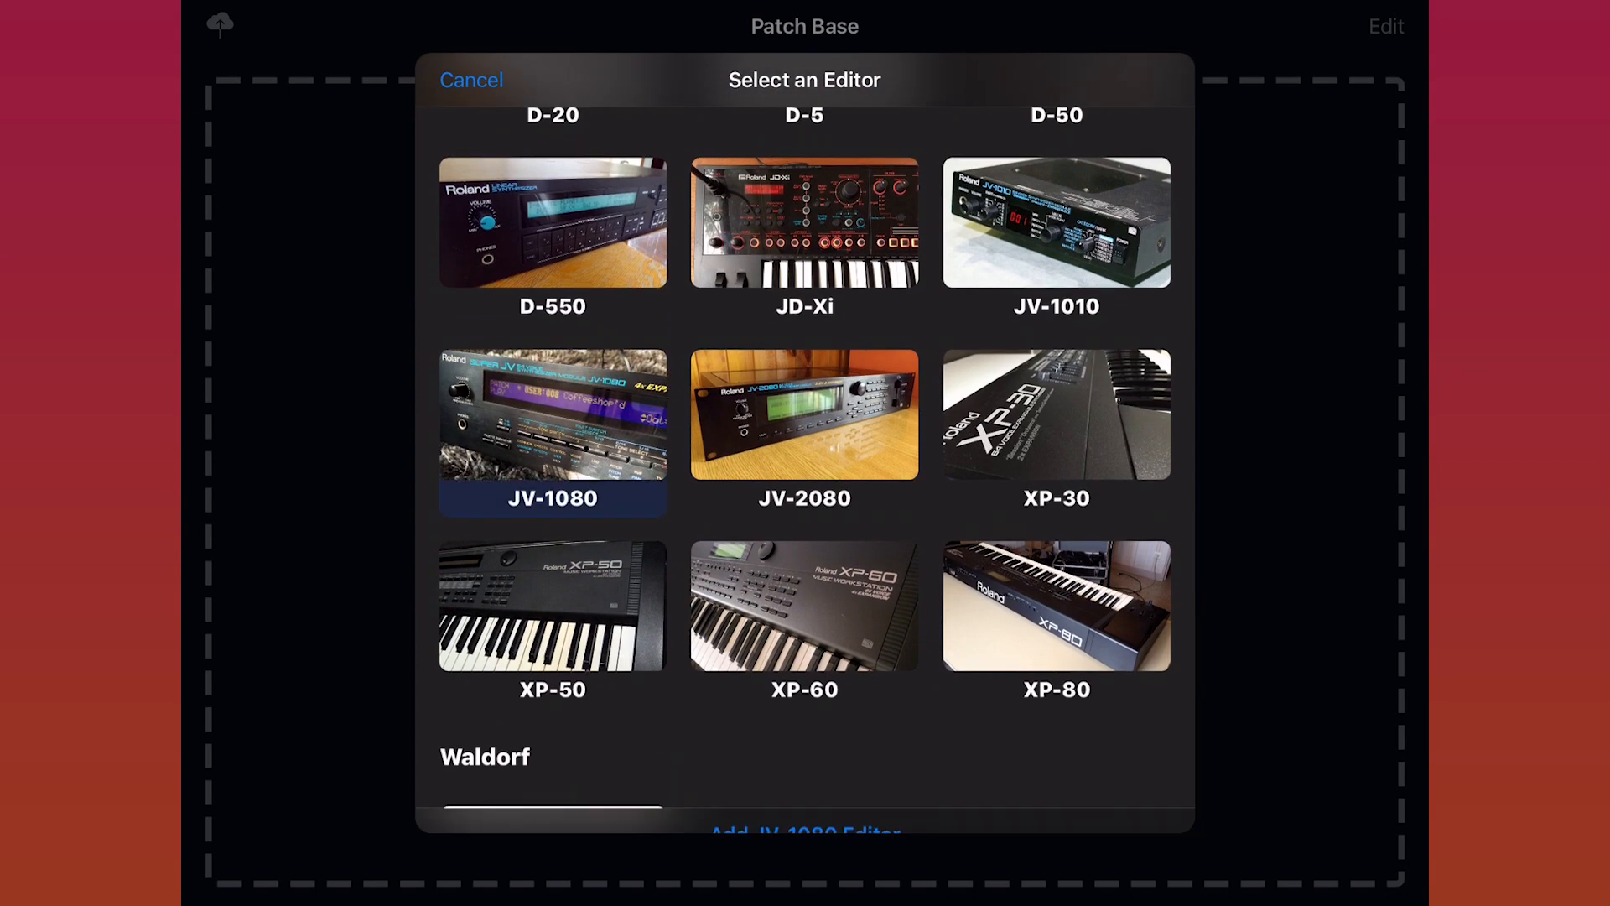
Select the Yamaha TX802 from the list and add the TX802 editor.
left_click(1056, 414)
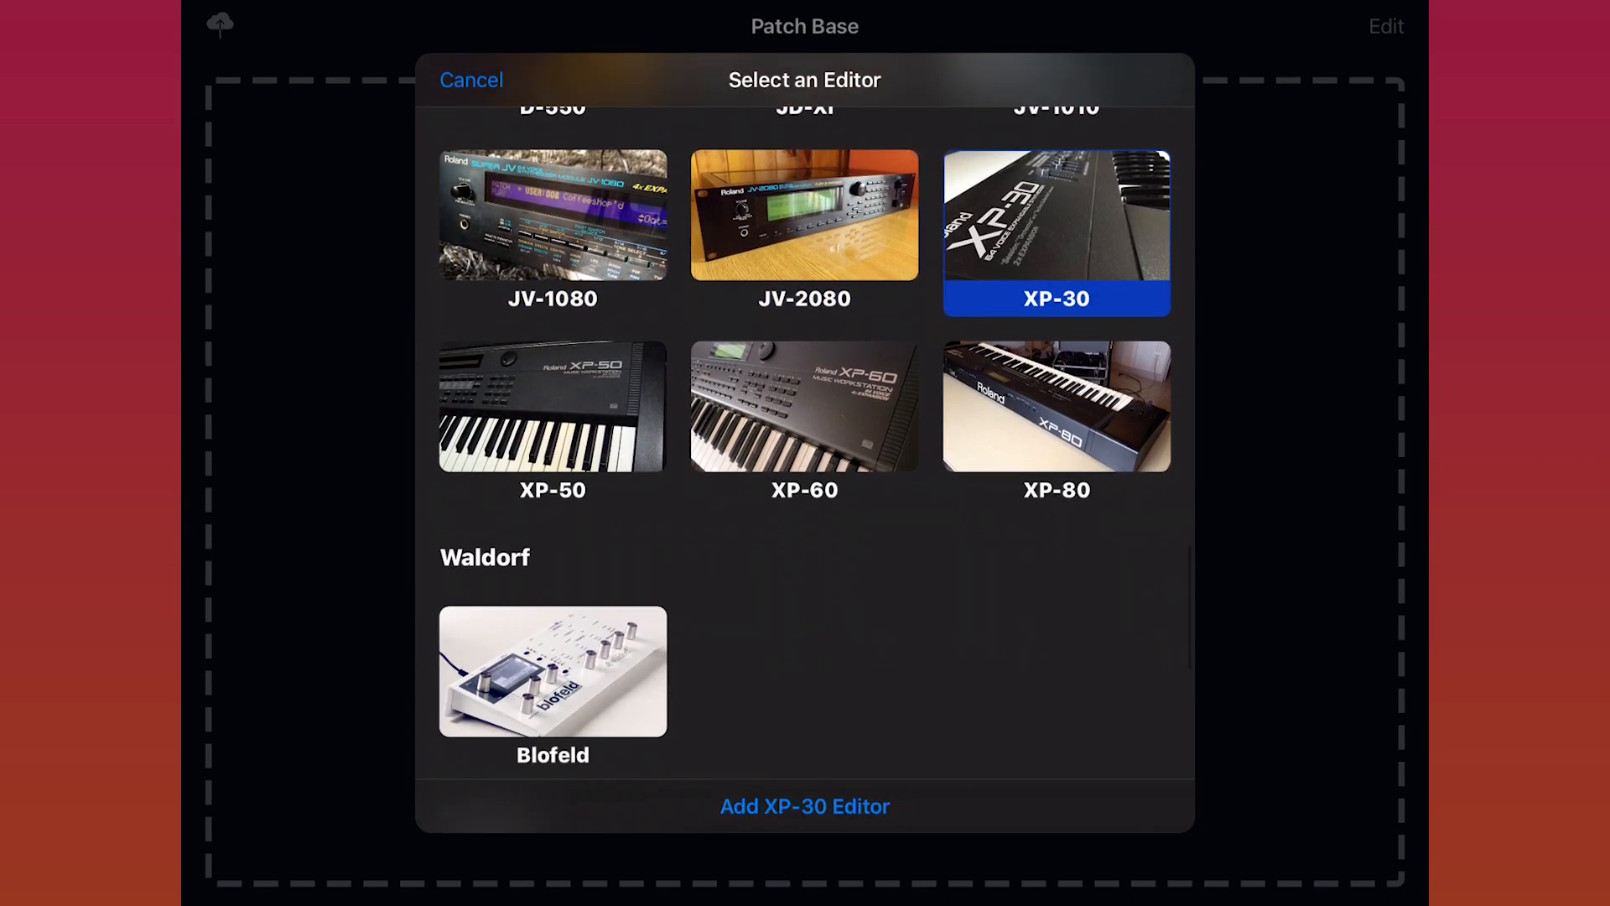
scroll("down", 3)
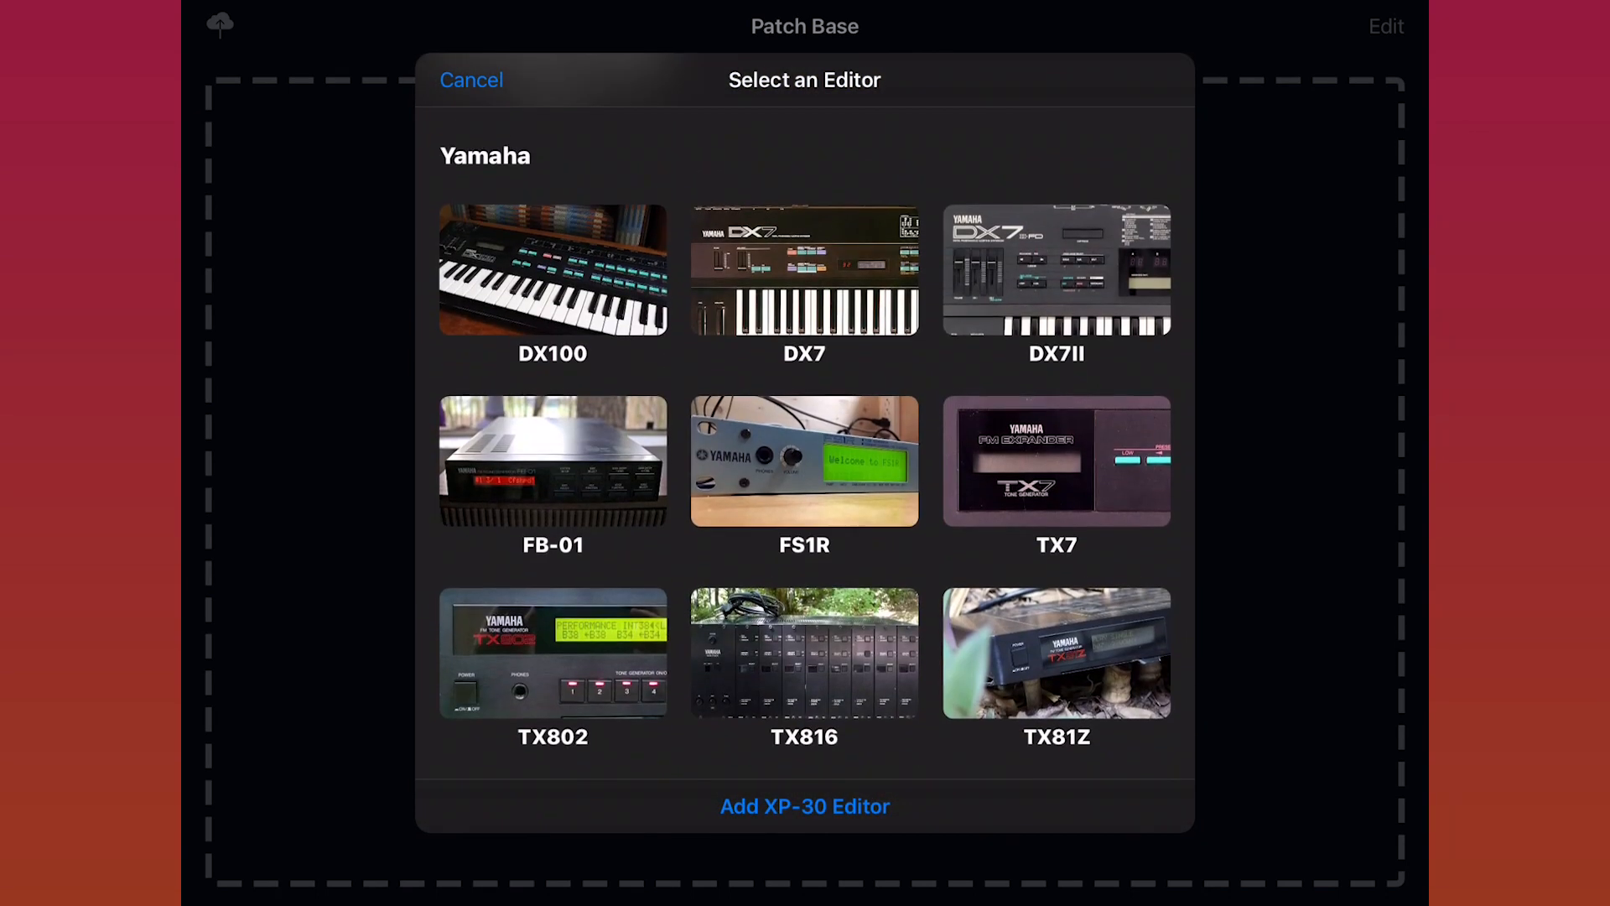
left_click(552, 652)
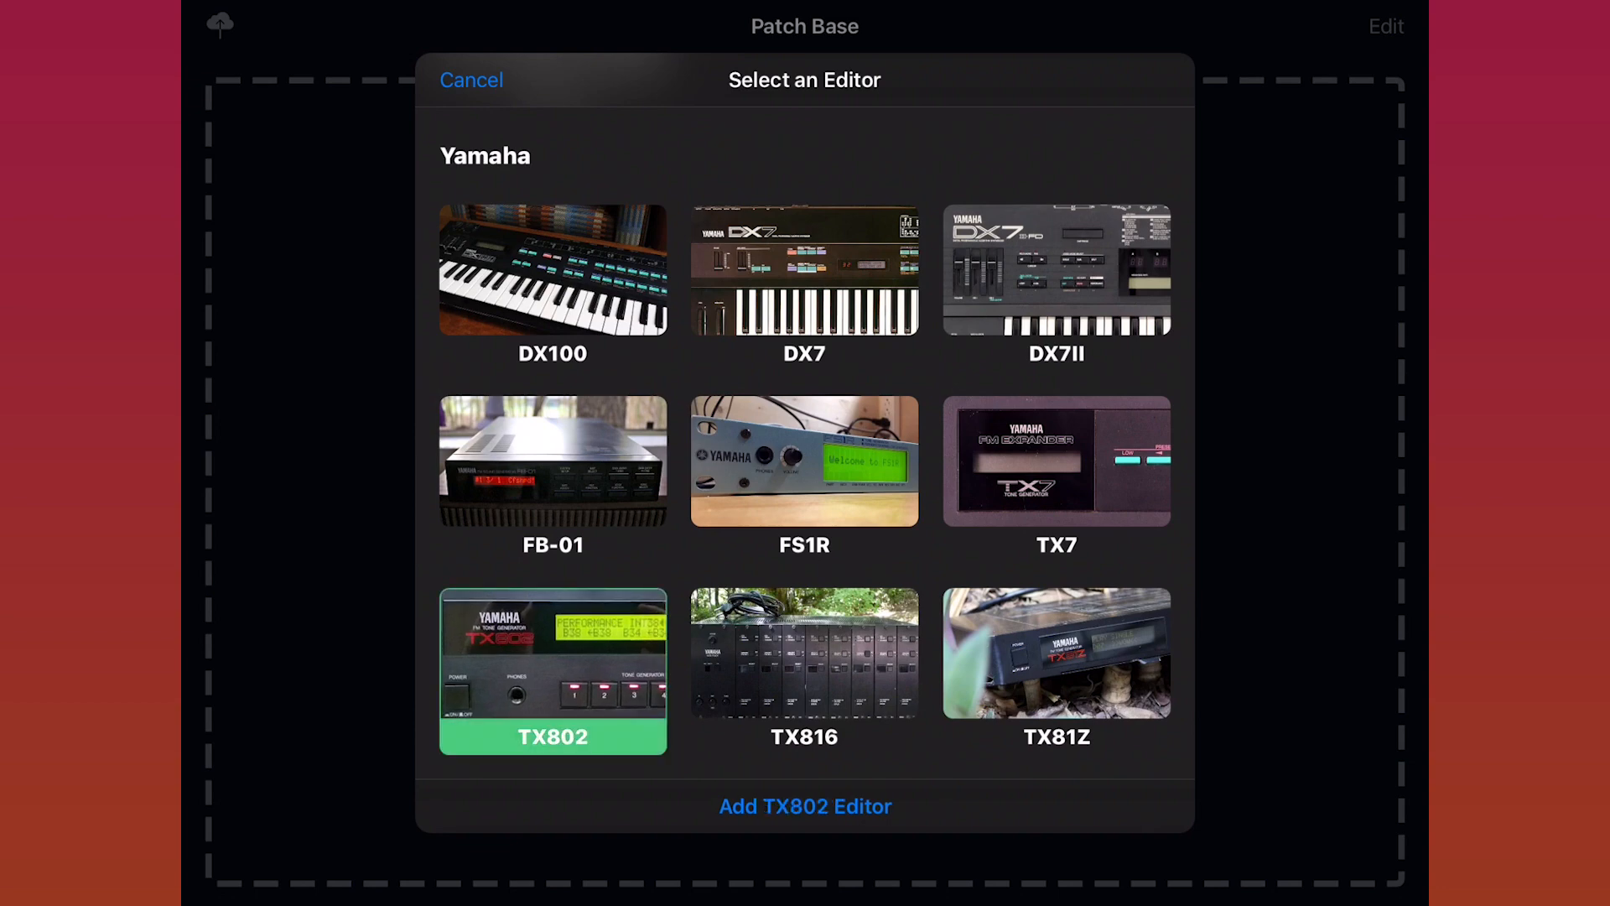
left_click(804, 805)
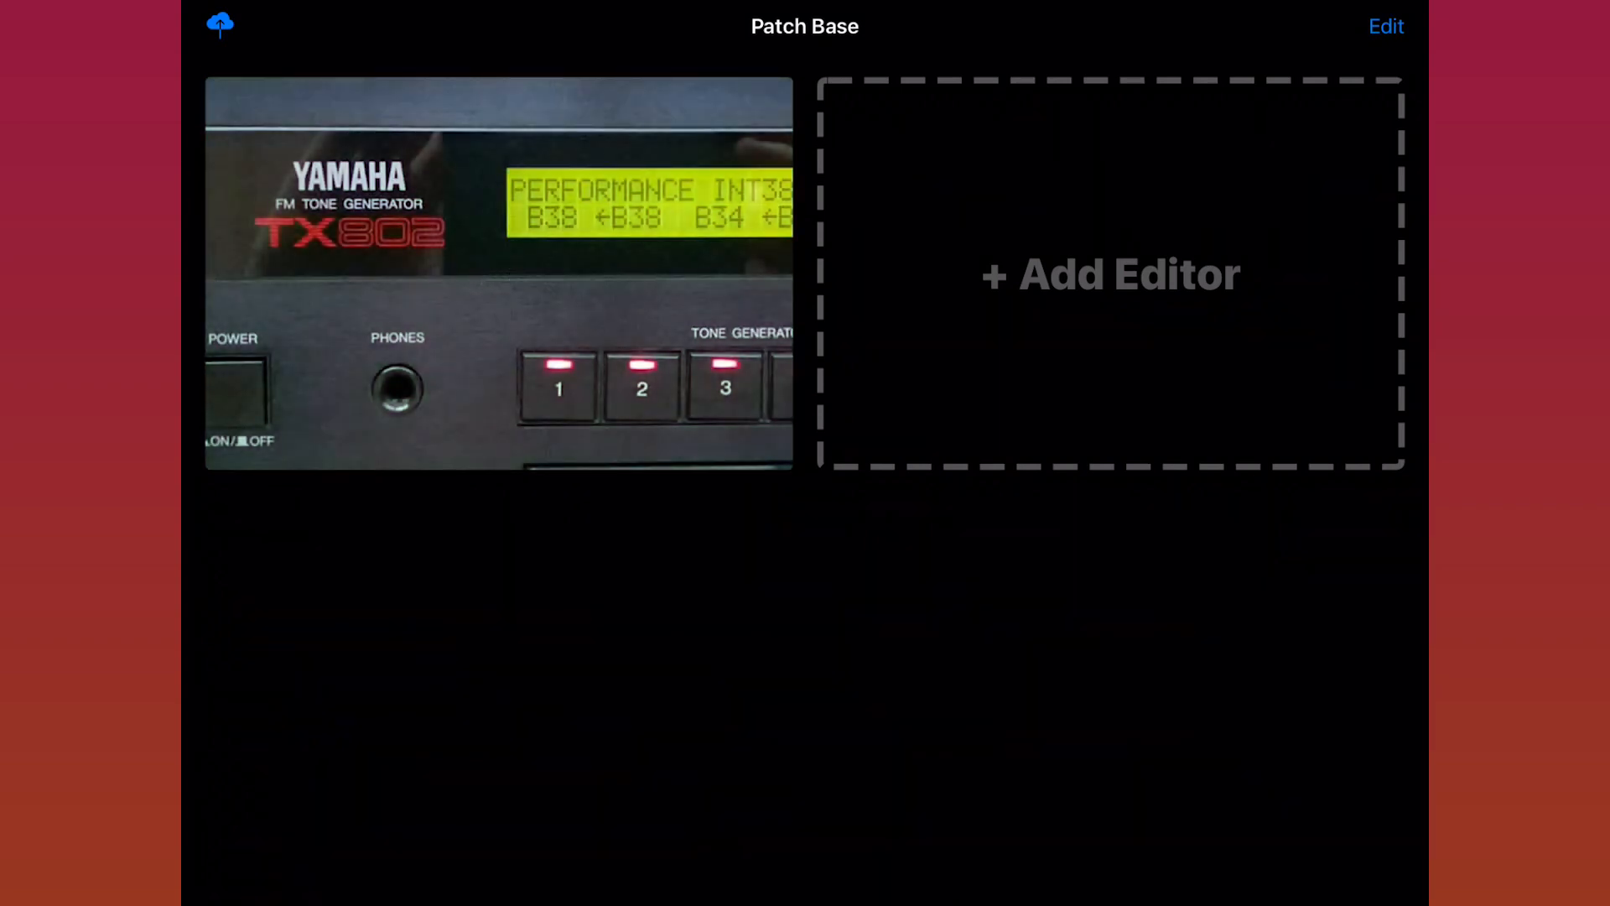
Open the TX802 editor tile to show its initialized voice patch.
left_click(1111, 275)
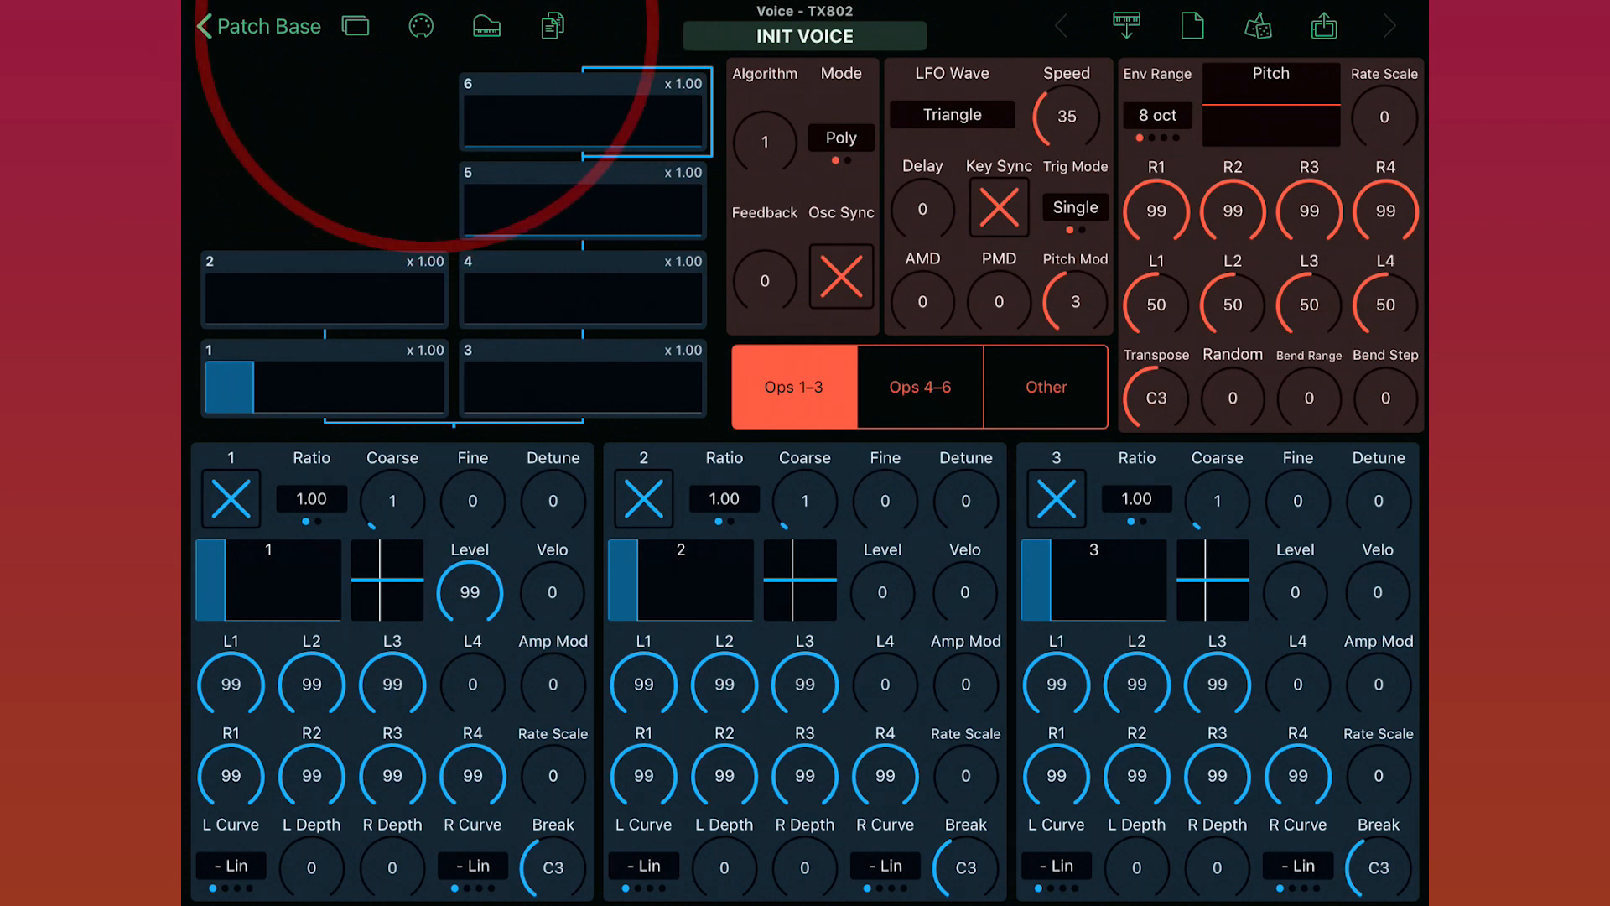
left_click(420, 27)
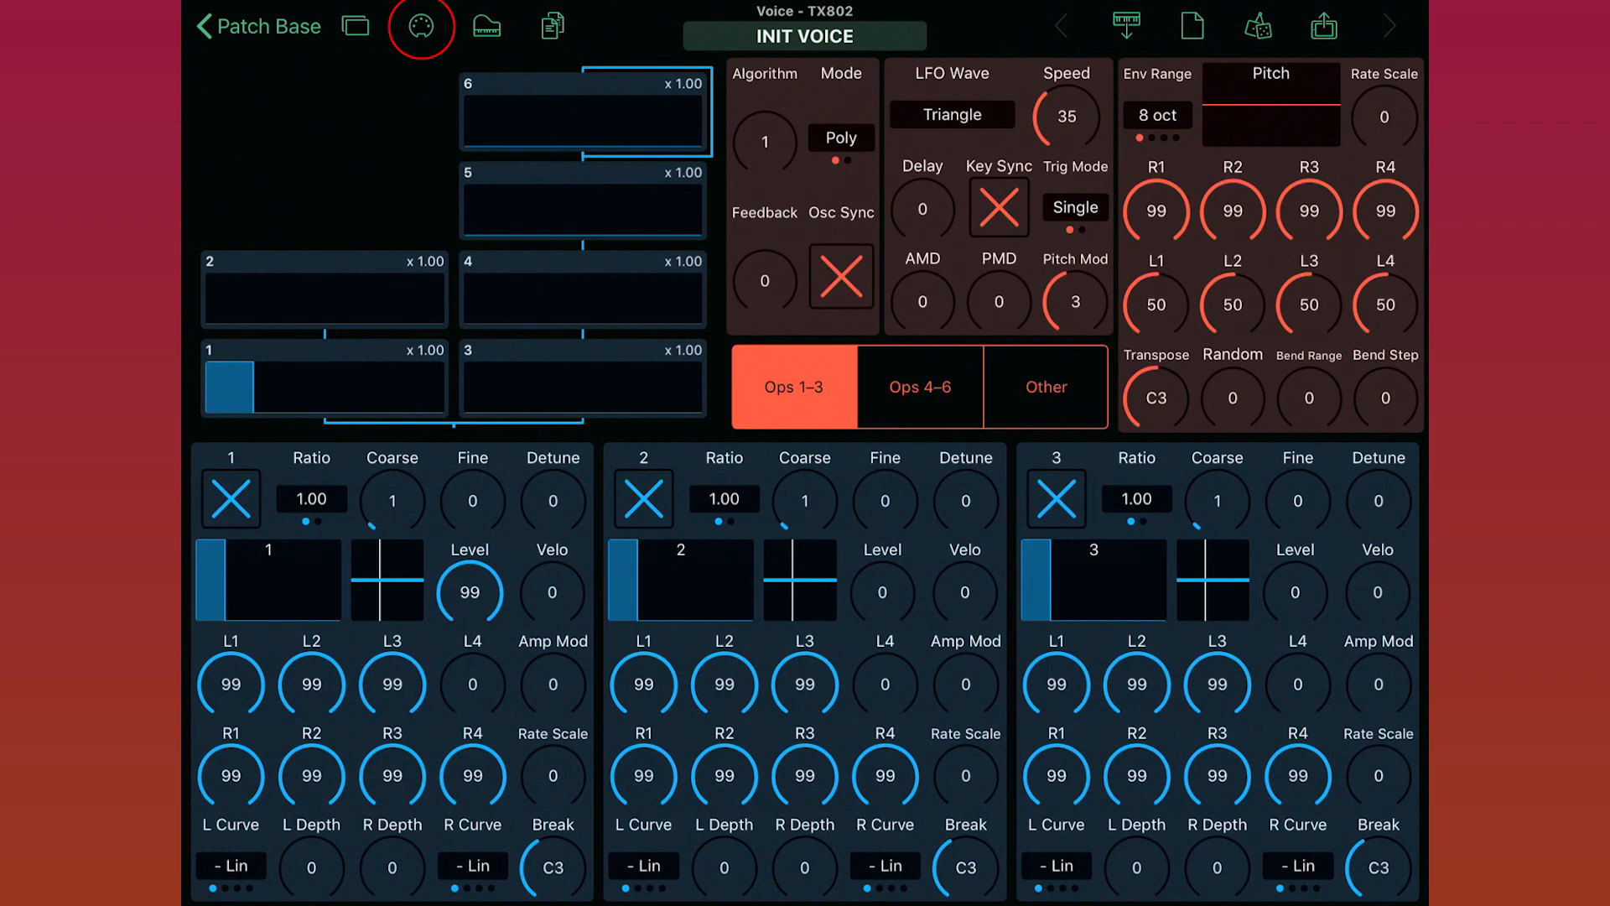
Enable Network Session 1 input, output and Coffeeshopped Laptop in MIDI settings.
left_click(421, 26)
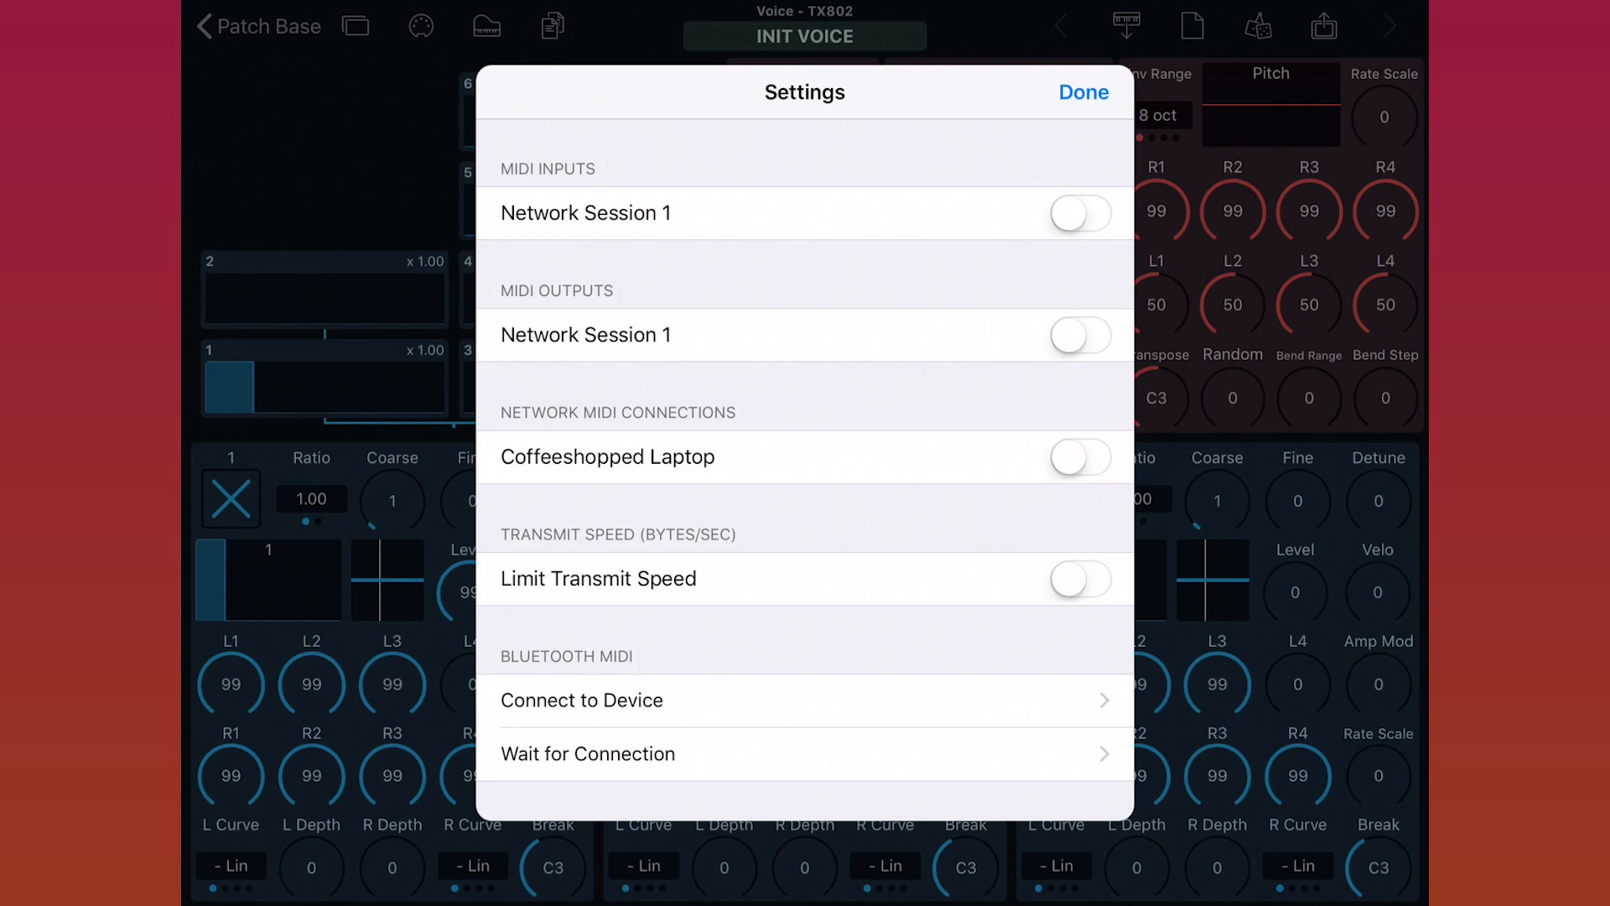
left_click(1080, 456)
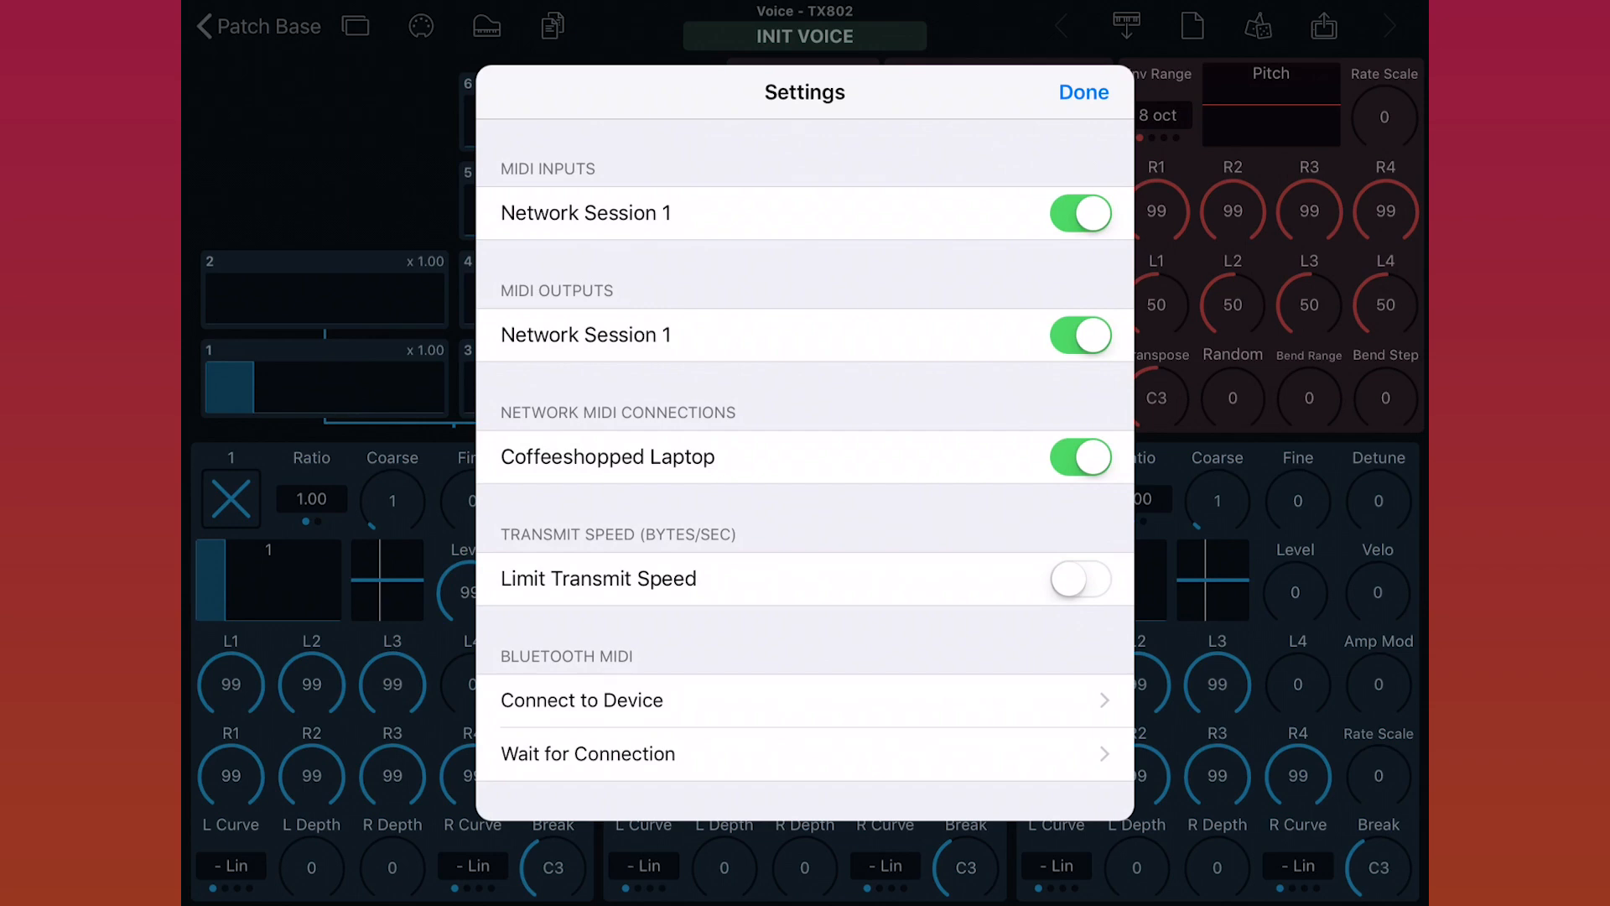
left_click(1084, 92)
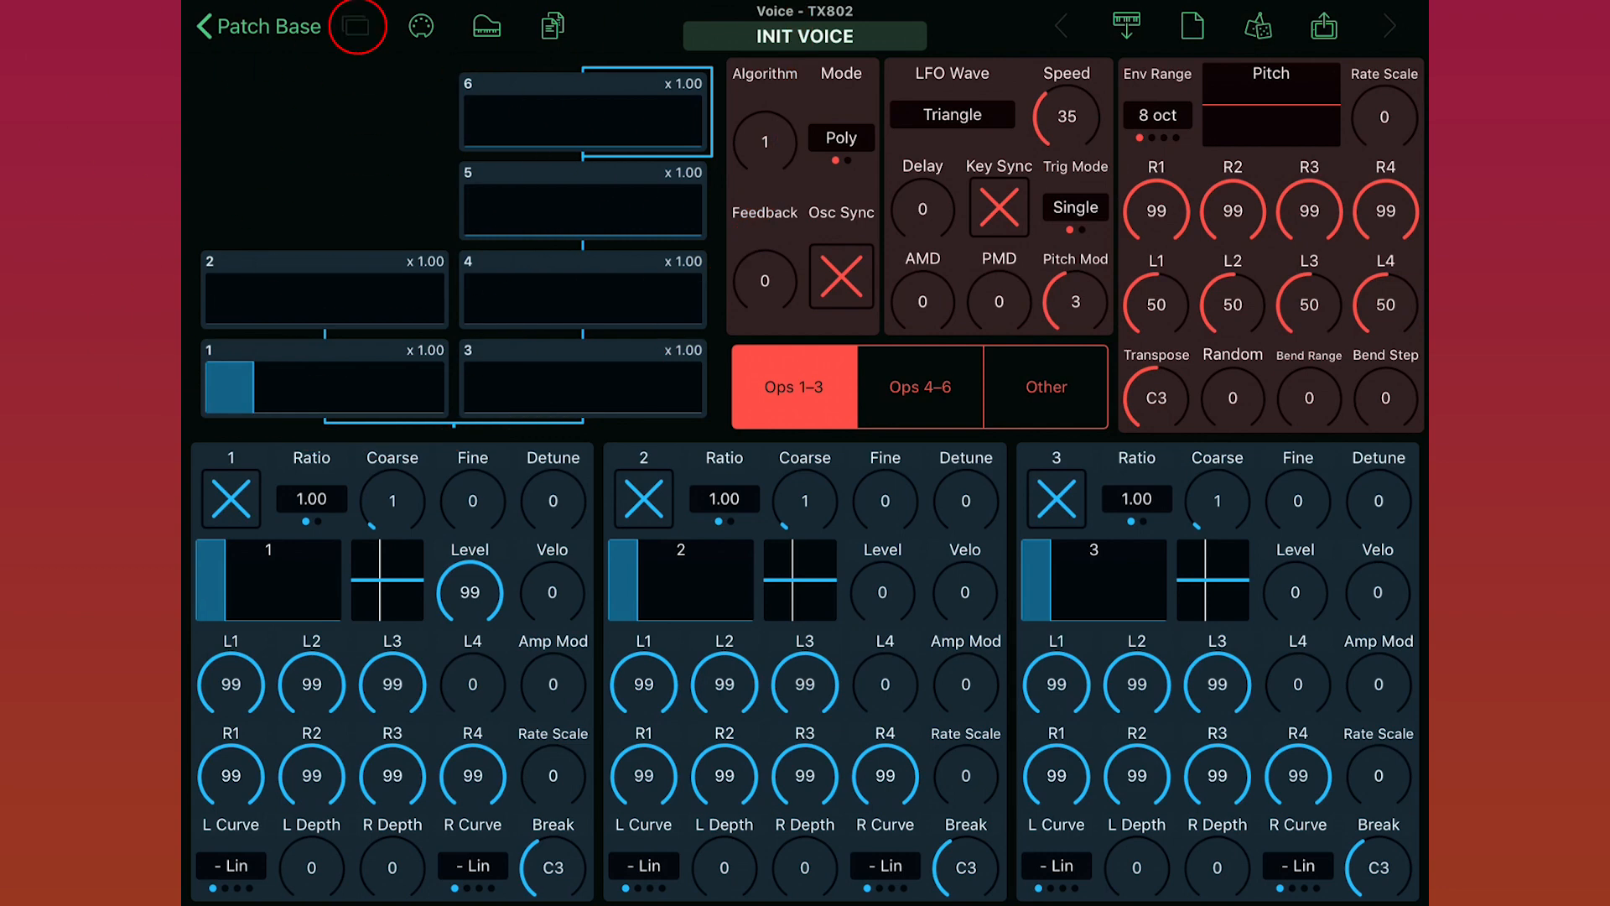
Show the TX802 sidebar with Global, Voice, Performance and bank sections.
left_click(352, 27)
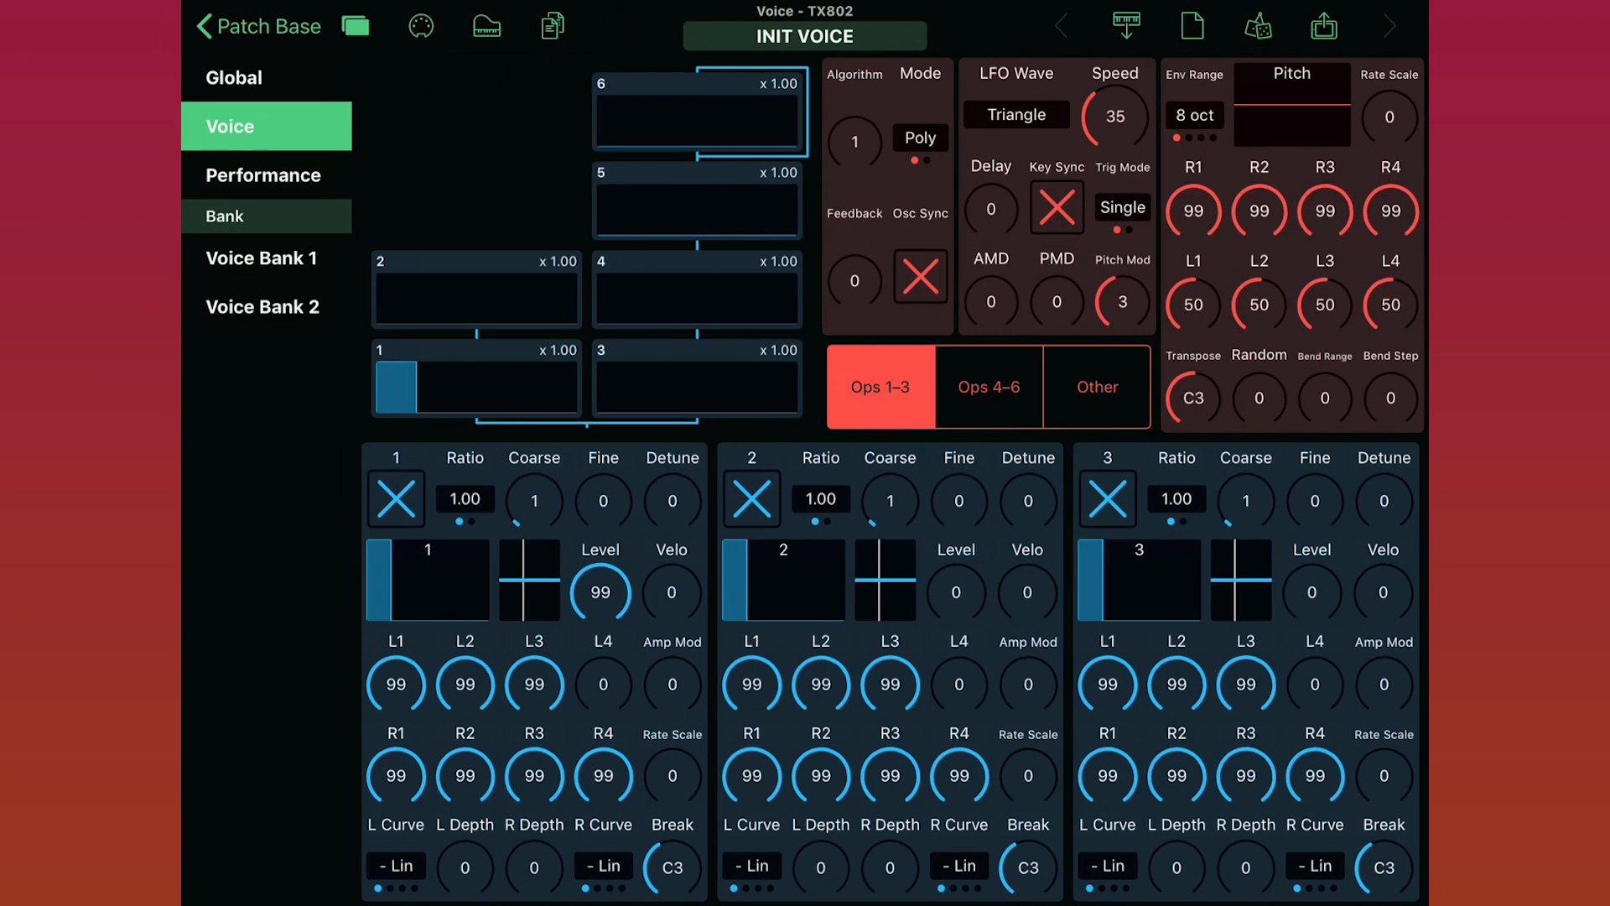
View the Global section to confirm Device ID 1, then return to Voice.
left_click(235, 78)
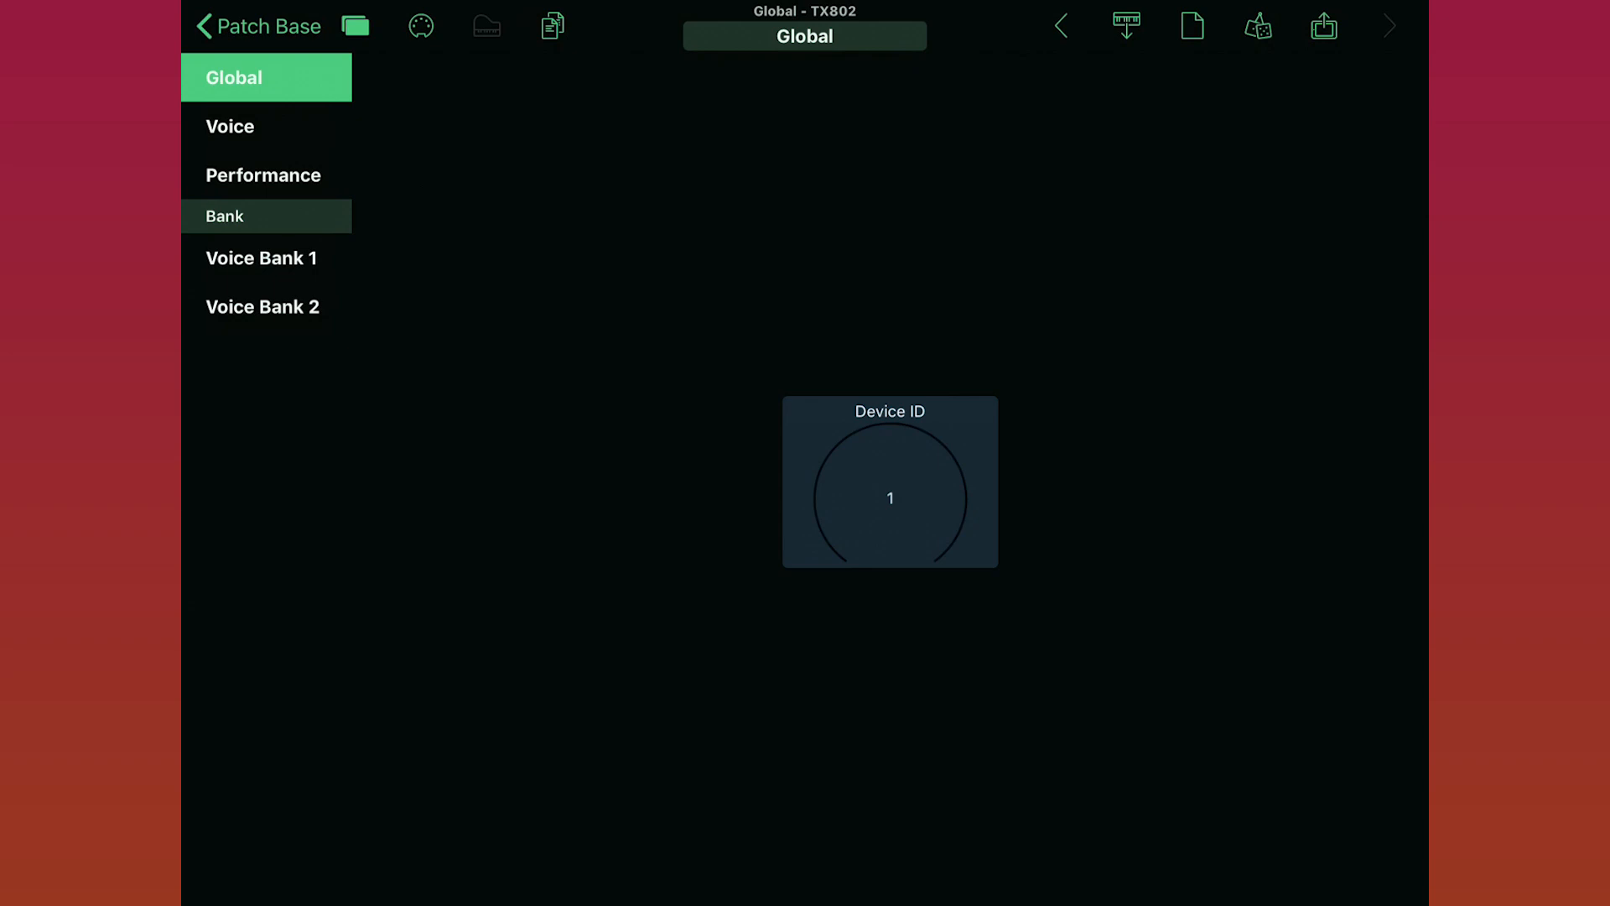
left_click(267, 127)
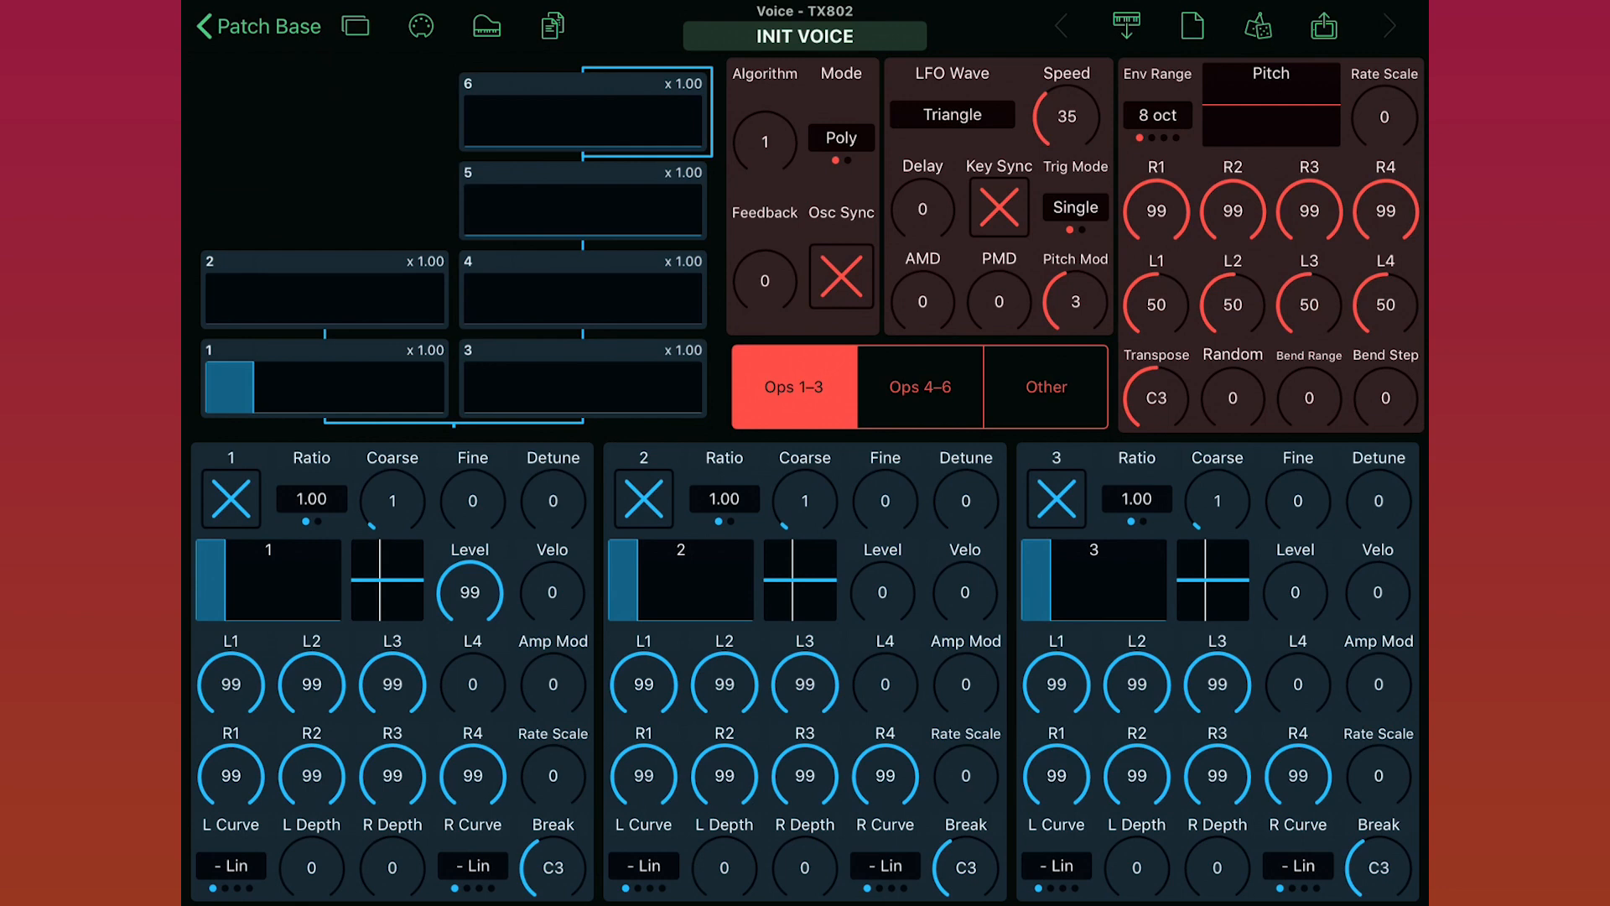
left_click(1128, 28)
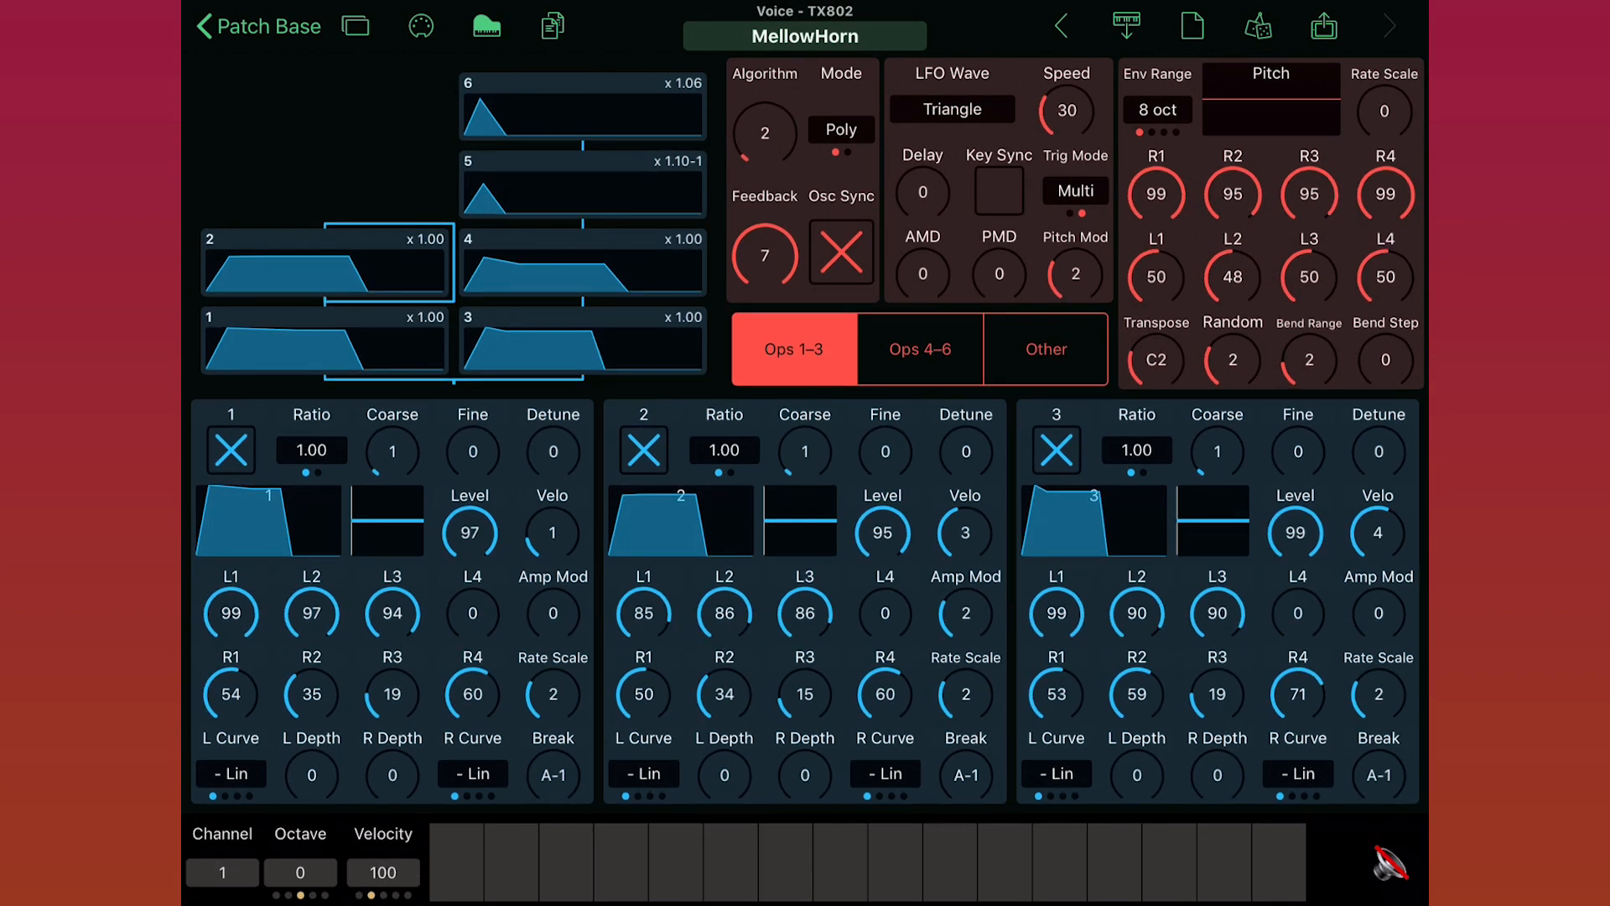
Reopen the MIDI connection settings from the TX802 voice editor.
left_click(732, 870)
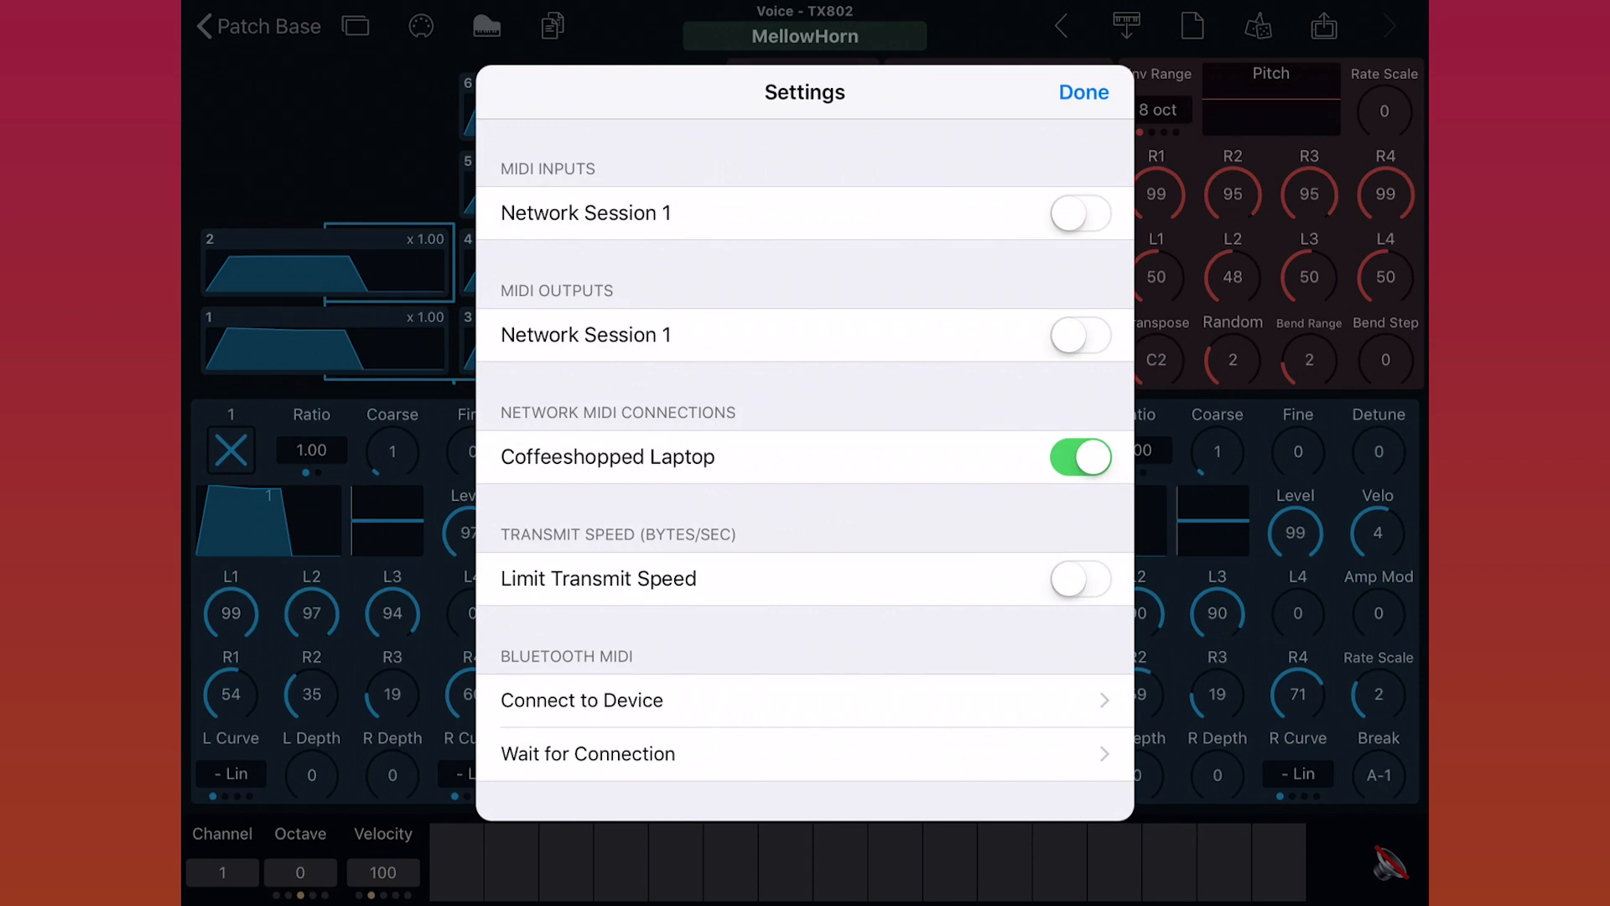
Turn Network Session 1 MIDI input and output back on.
left_click(1084, 92)
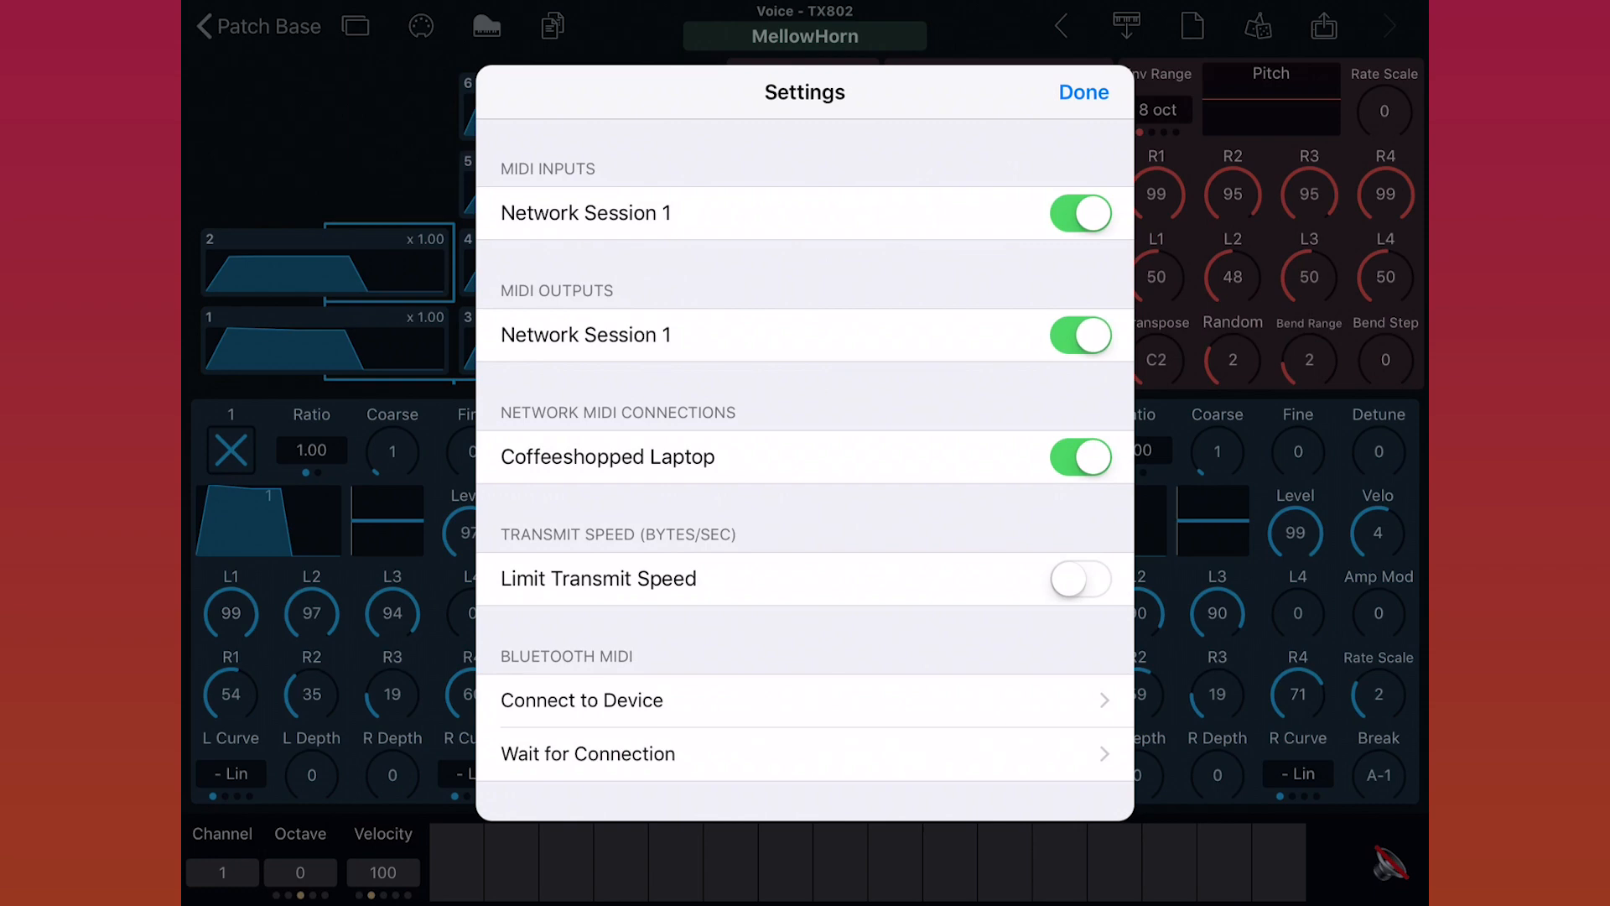
Close MIDI settings and play a test note on the on-screen keyboard.
left_click(1107, 93)
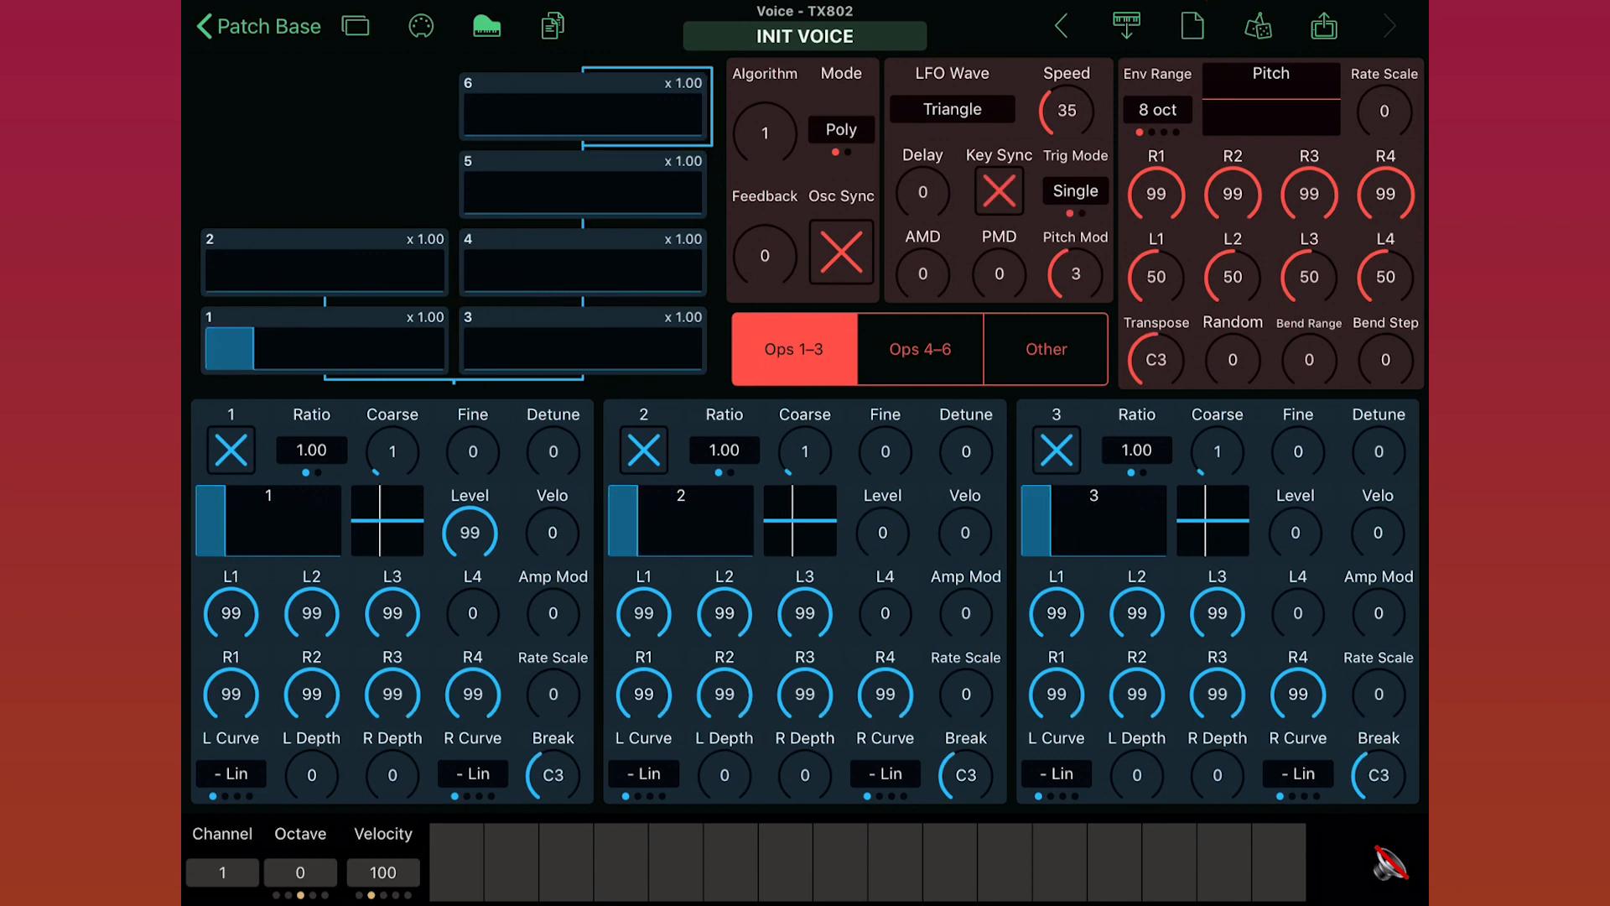
left_click(836, 873)
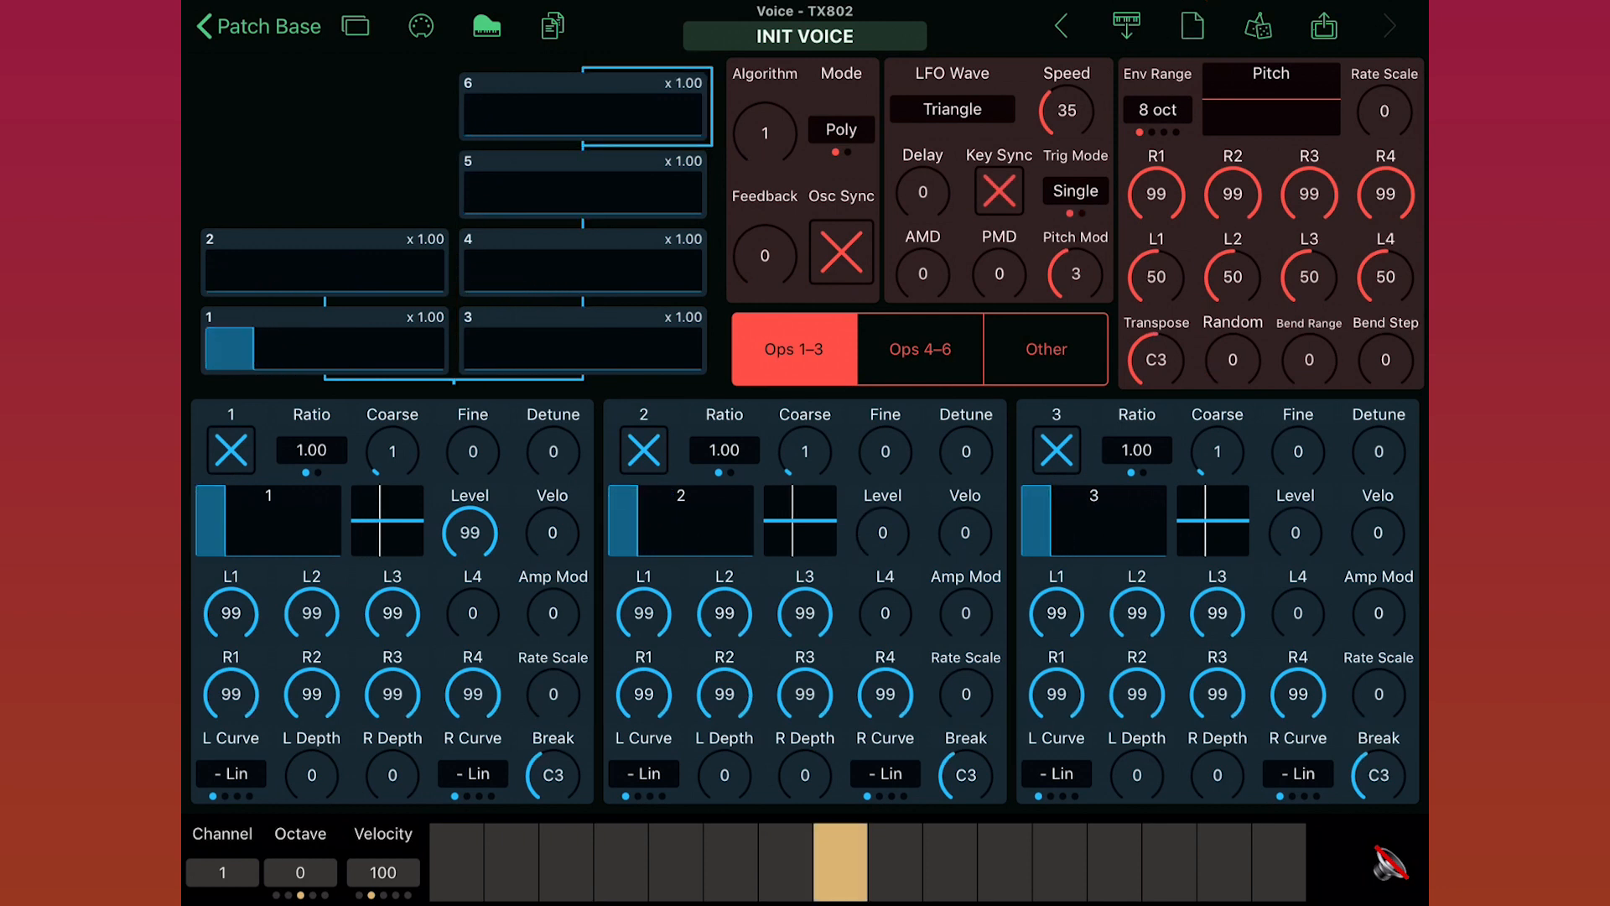